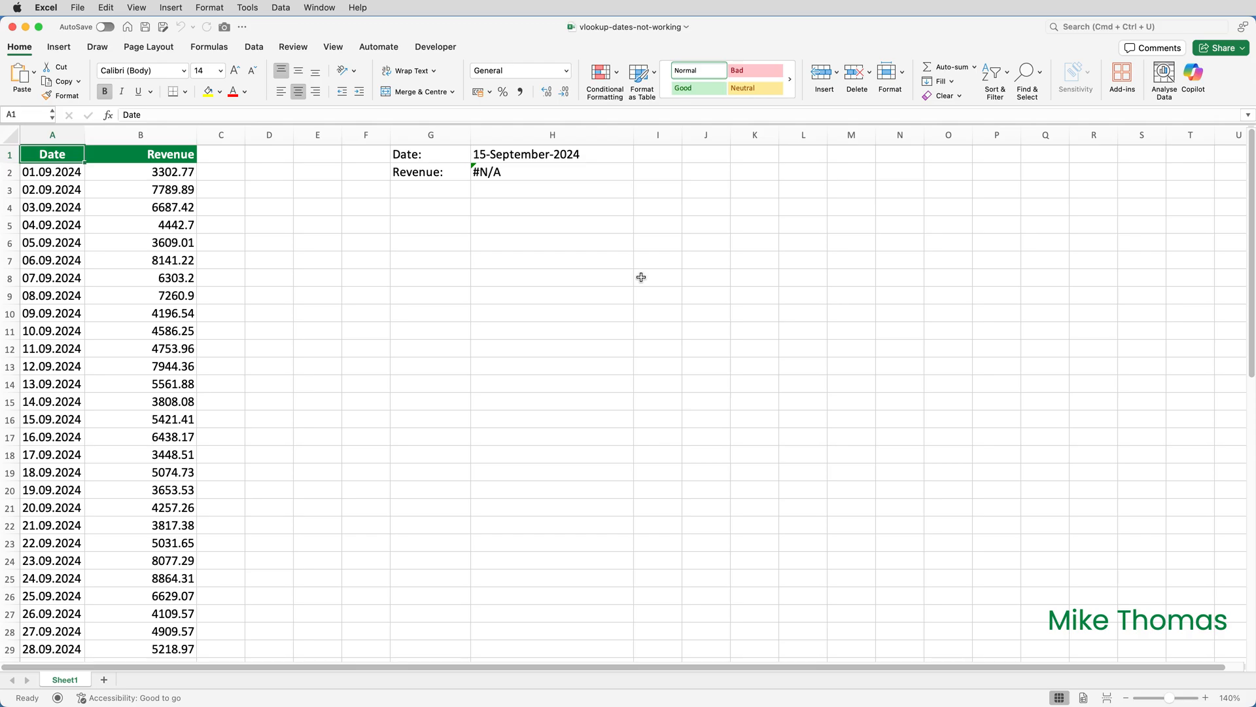
pyautogui.moveTo(583, 178)
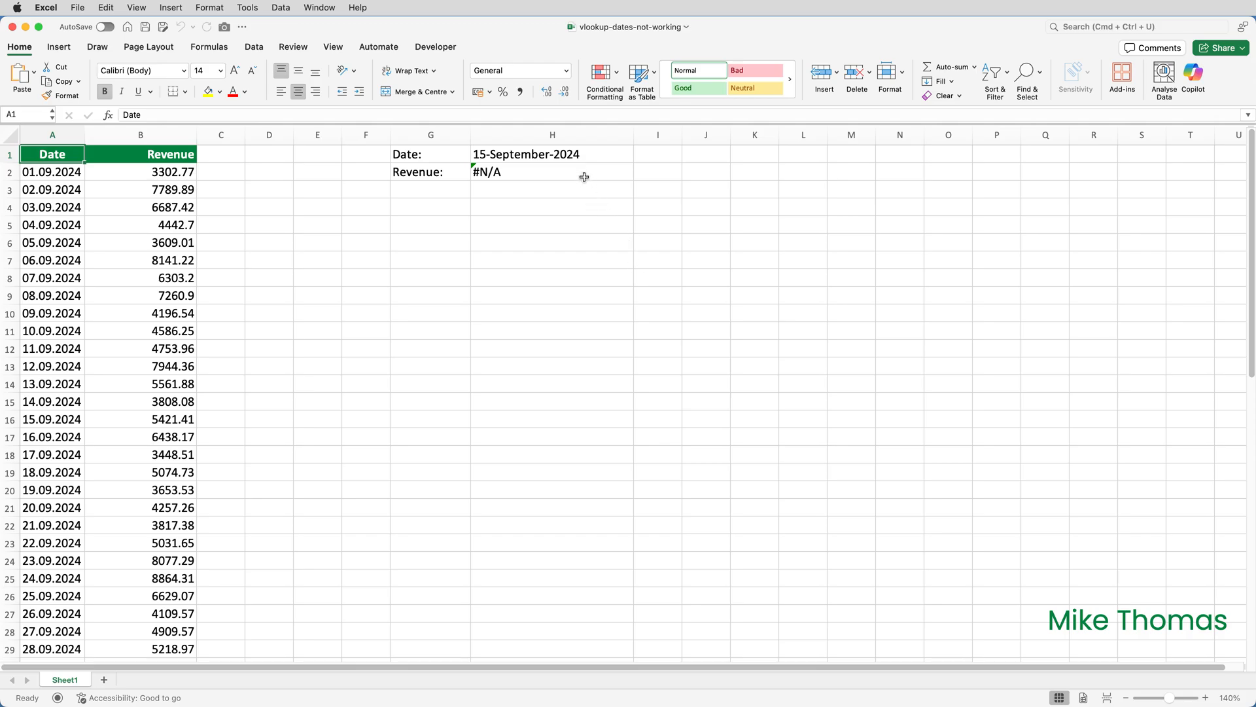
# Enter the dotted date 15.09.2024 into H1 so H2 returns revenue 5421.41
pyautogui.click(552, 153)
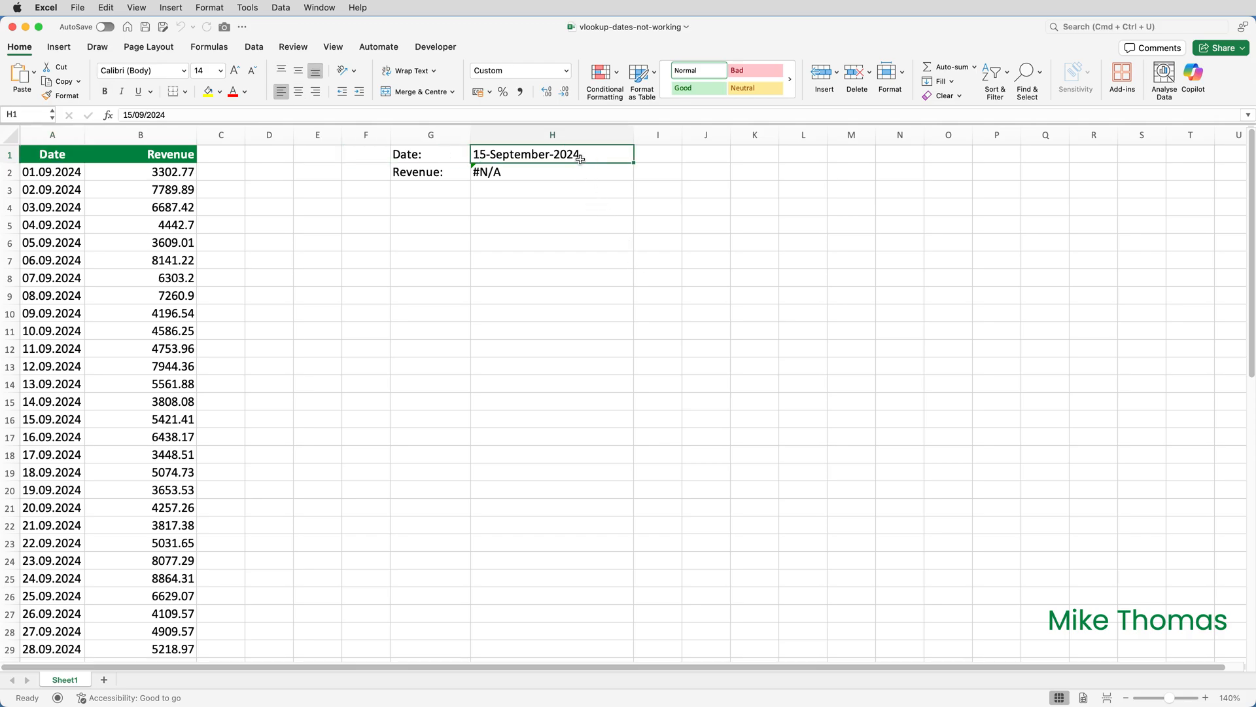
pyautogui.write('15.09')
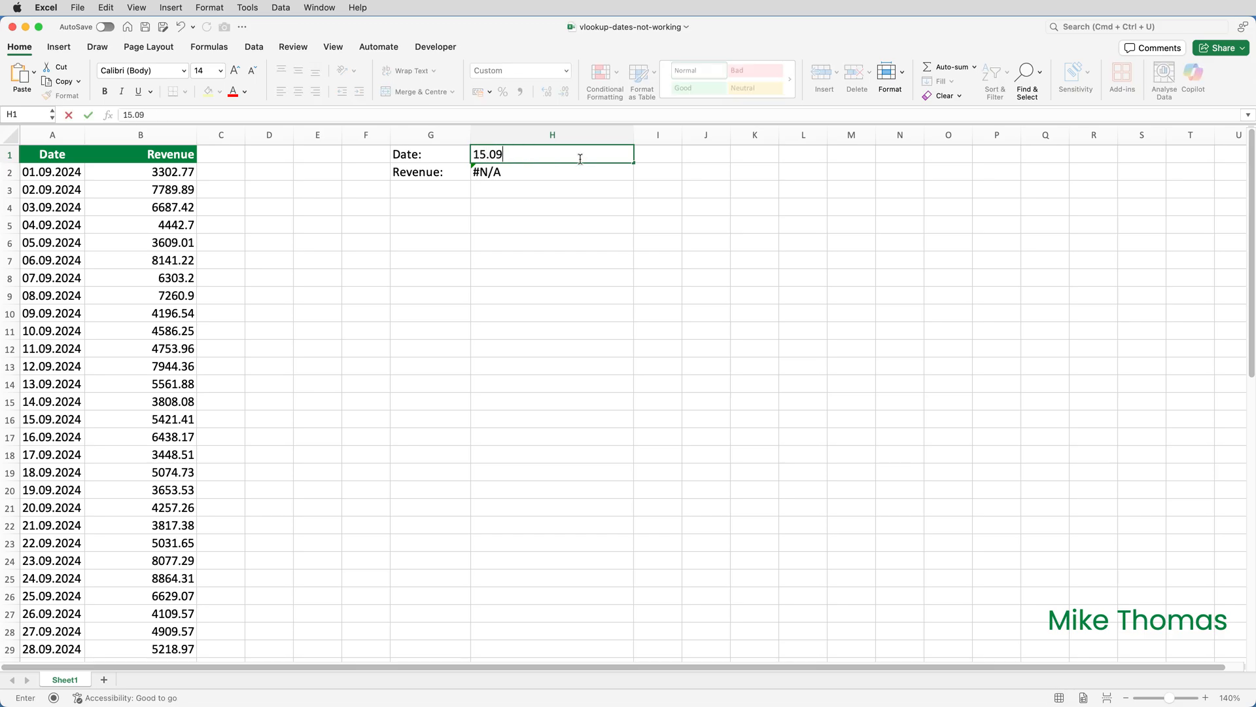
pyautogui.write('2024')
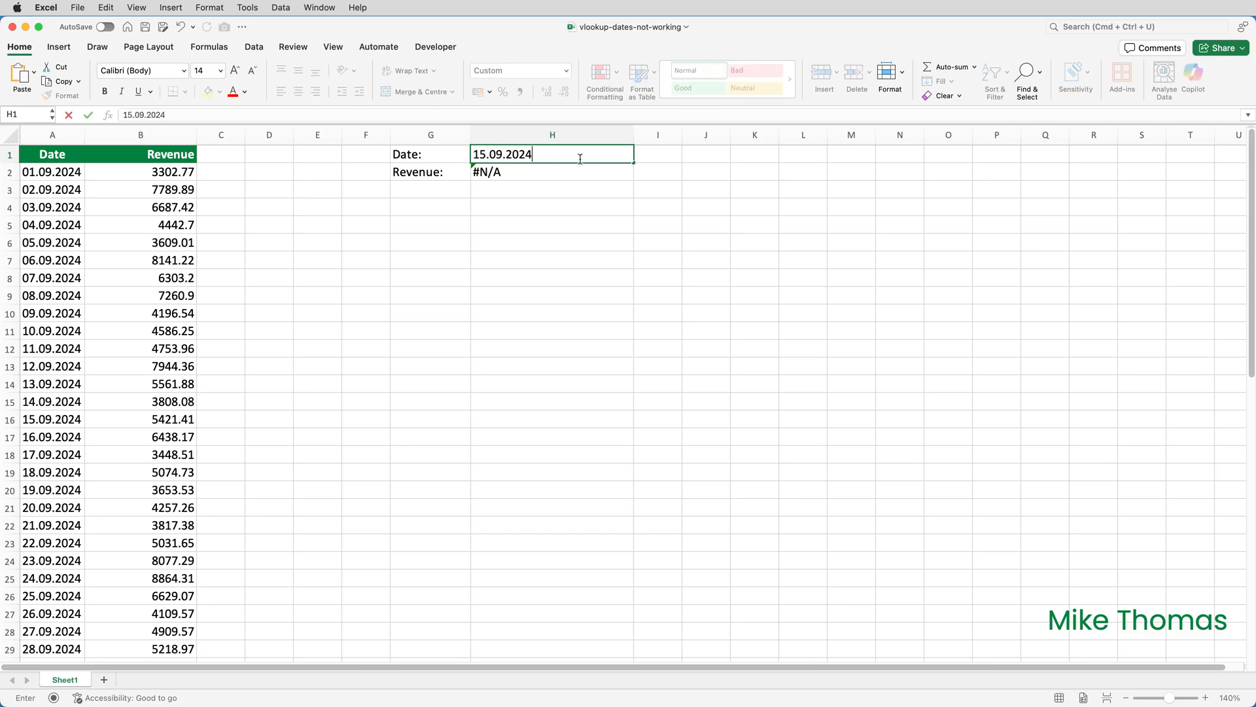
pyautogui.press('Return')
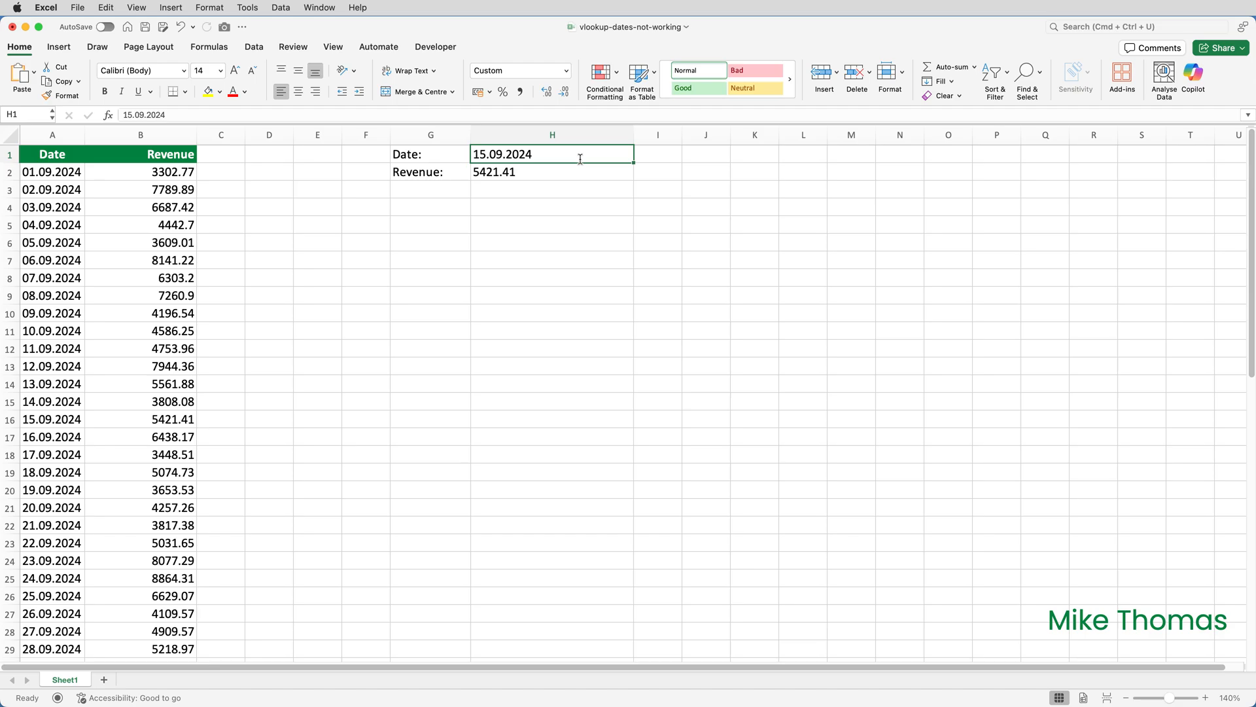
# Try the shorter dotted form 15.9.2024 in H1
pyautogui.write('15')
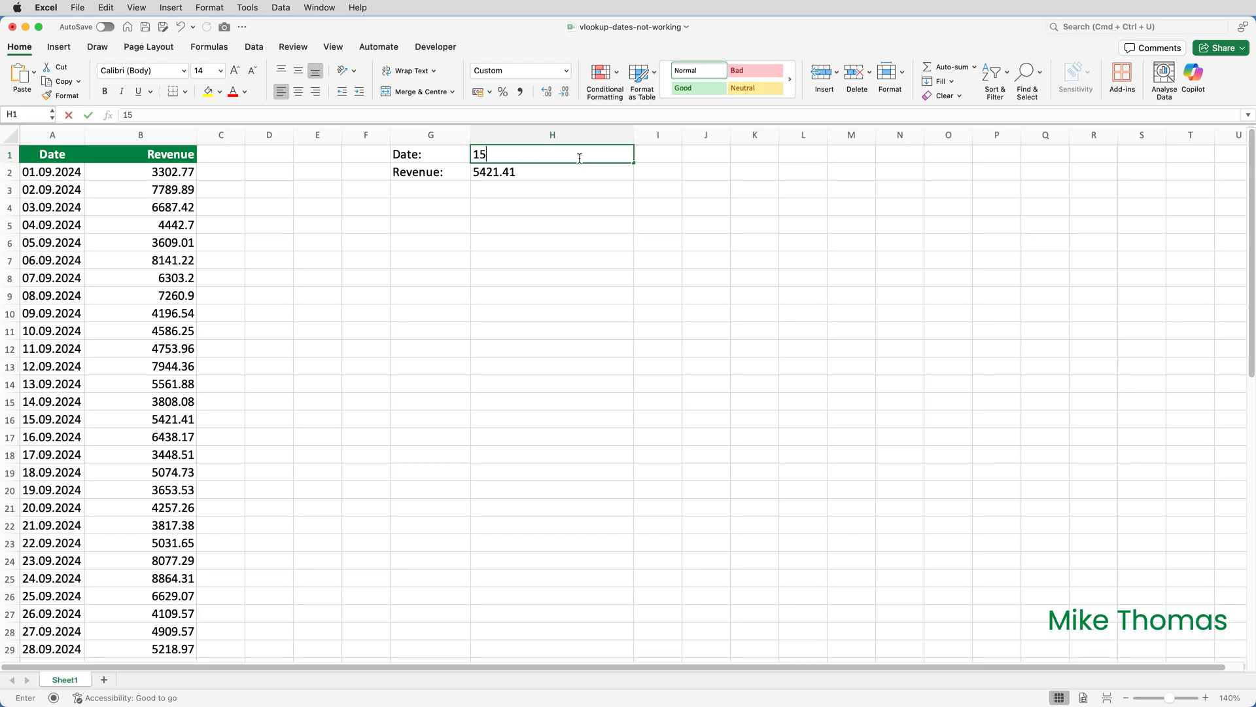
pyautogui.write('.9')
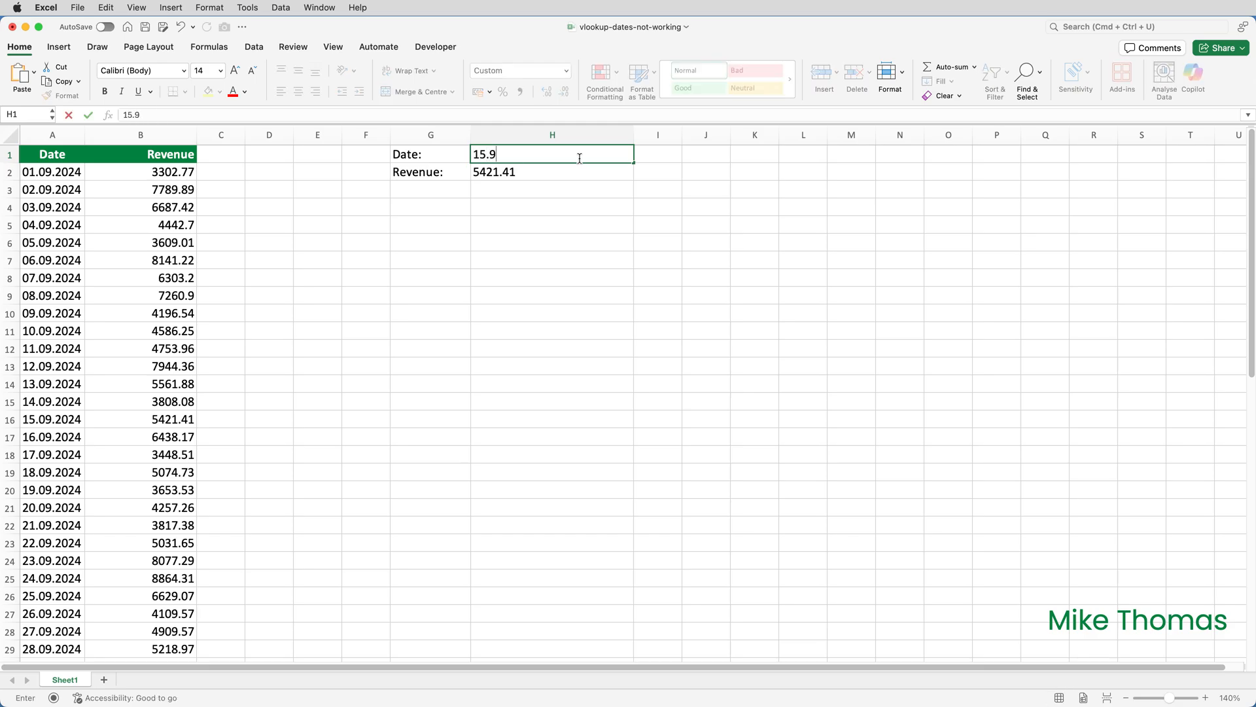
pyautogui.write('.2024')
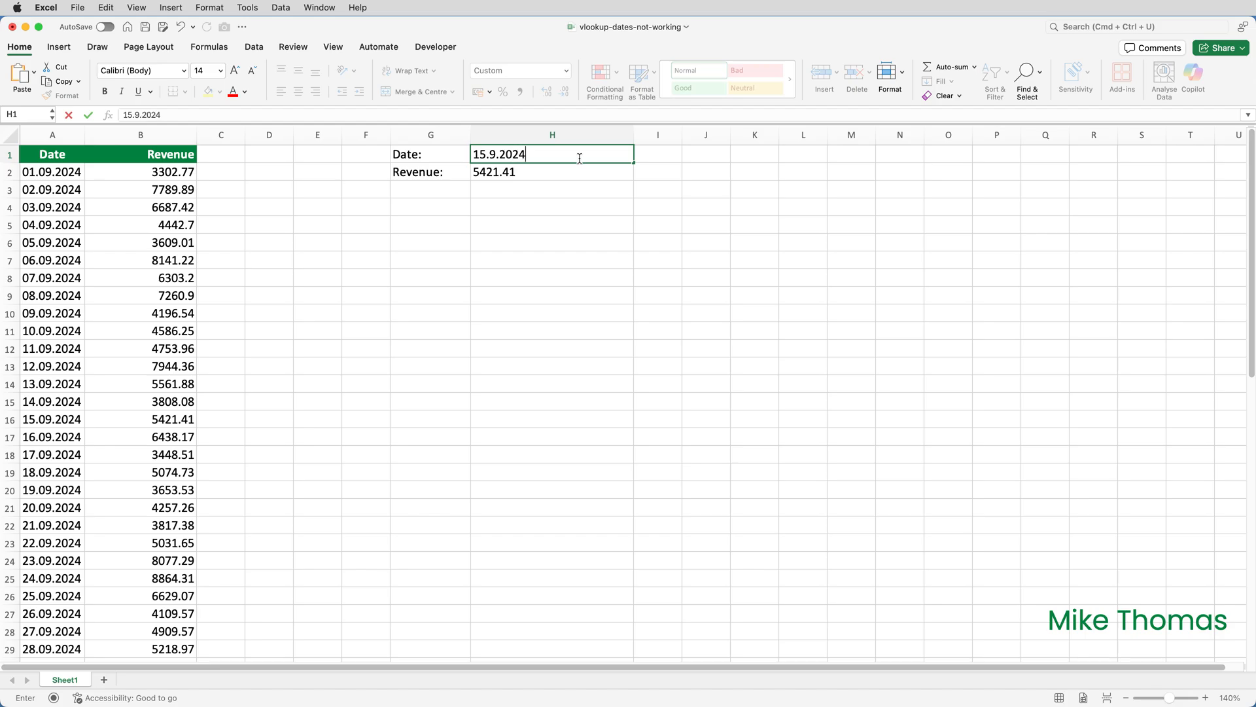
pyautogui.press('Return')
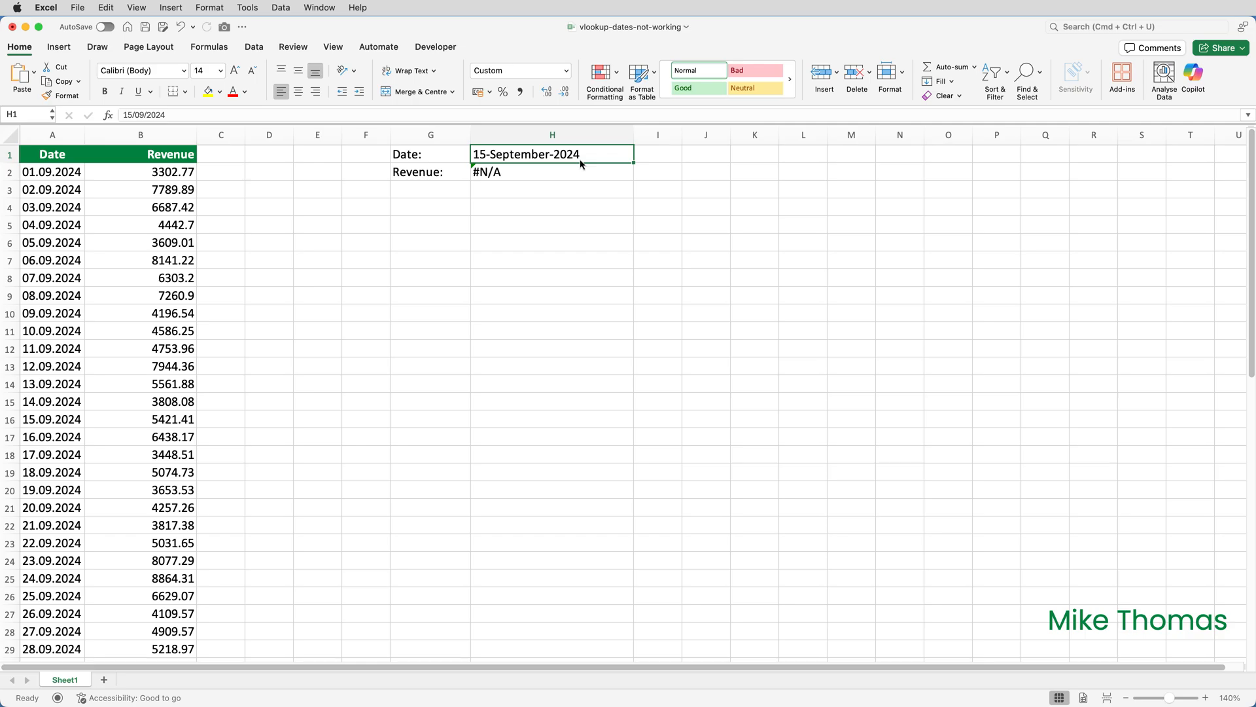
pyautogui.moveTo(56, 170)
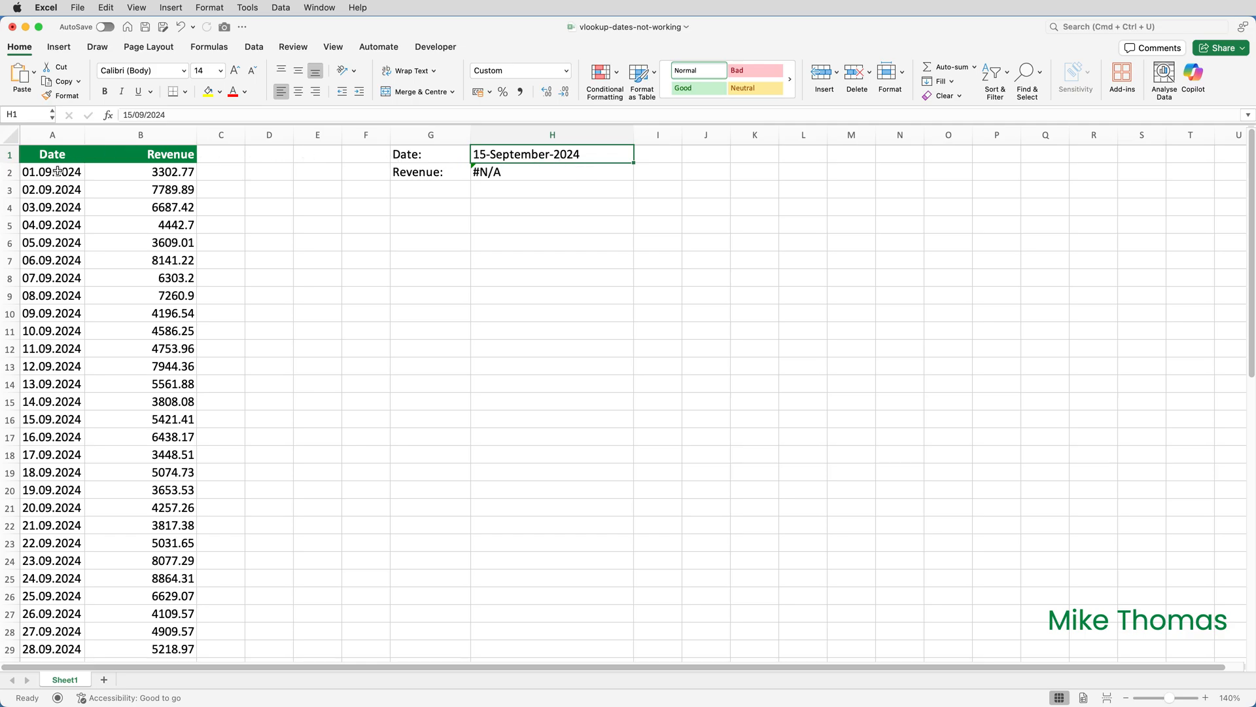
# Select the first date A2 and check its Number Format, which shows General
pyautogui.click(52, 171)
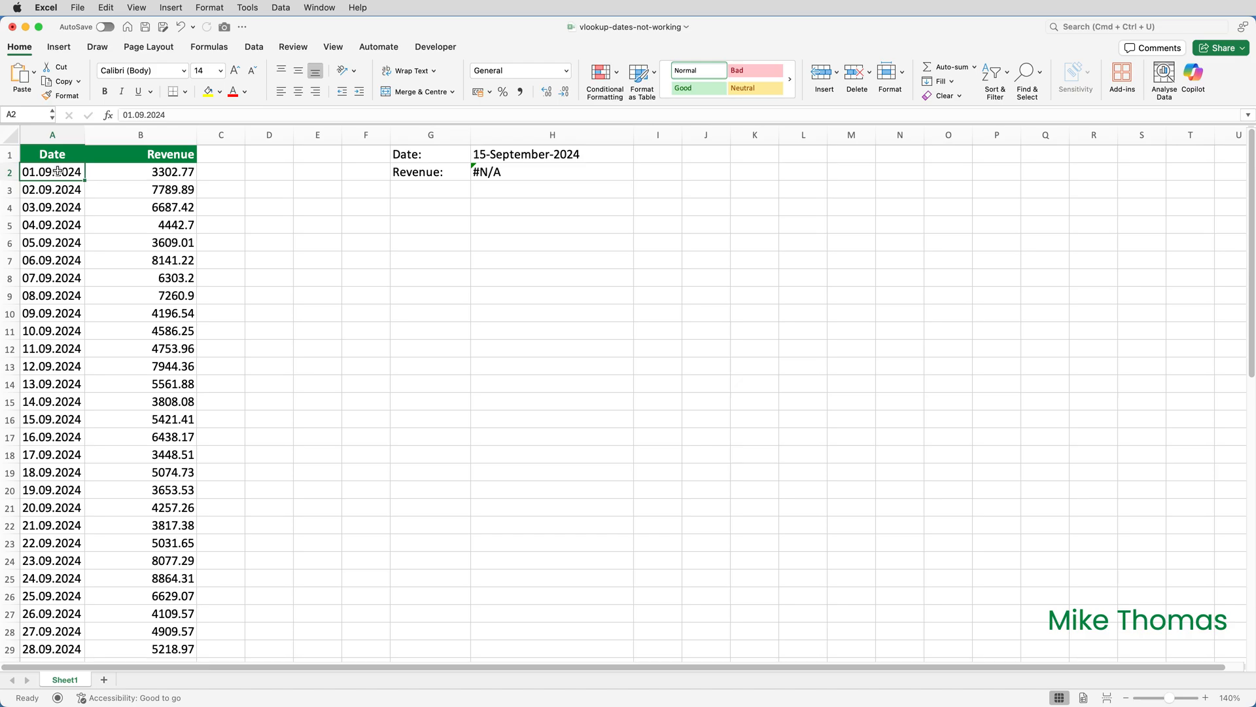
pyautogui.moveTo(229, 147)
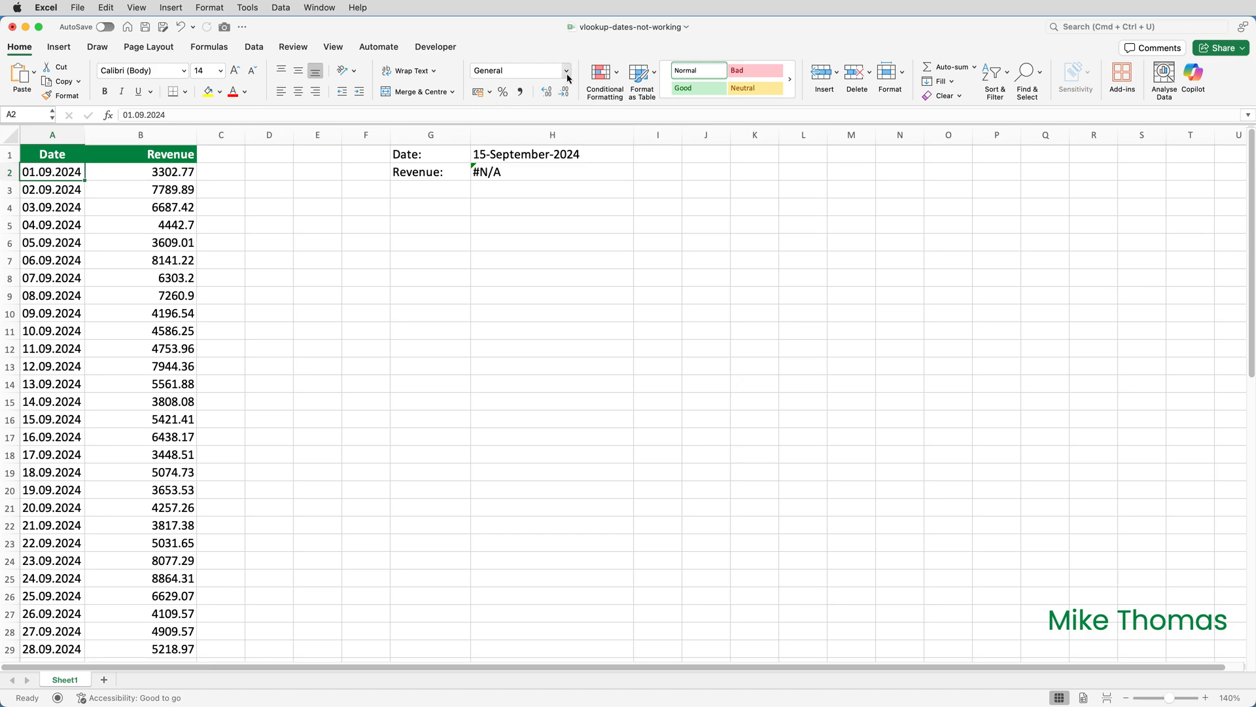
pyautogui.click(565, 71)
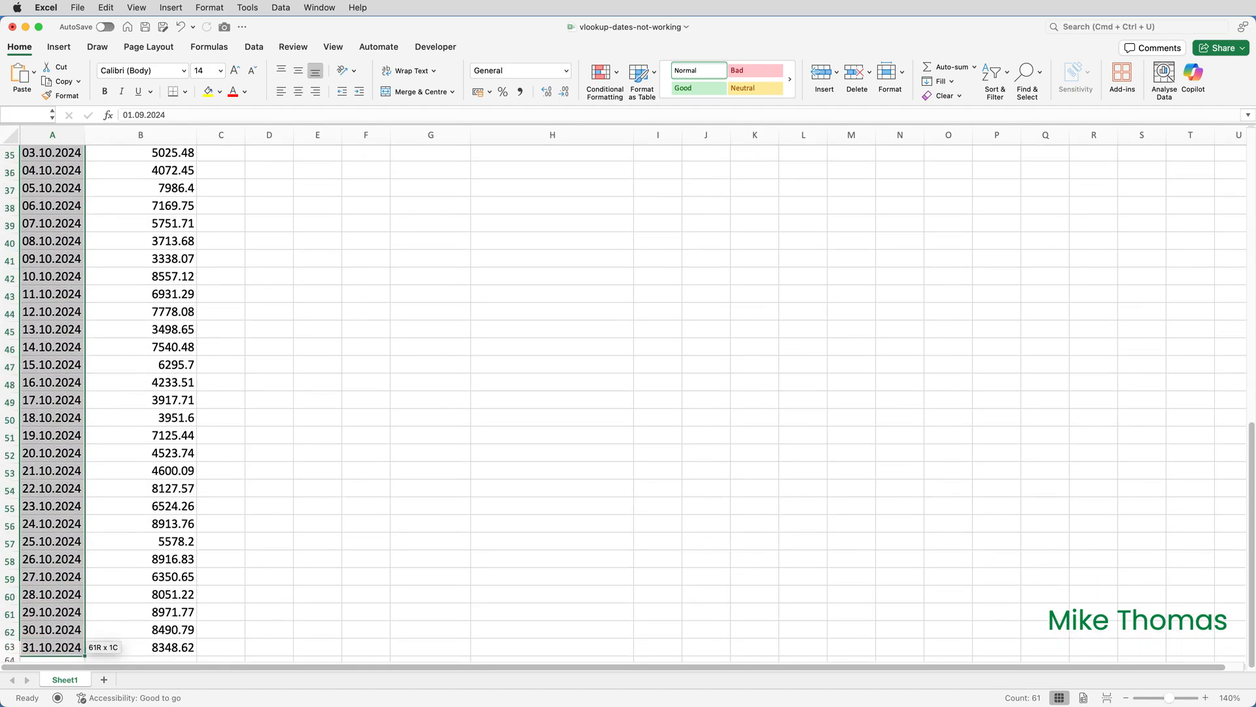
# Return to the top of the sheet and switch to the Data ribbon commands
pyautogui.scroll(3)
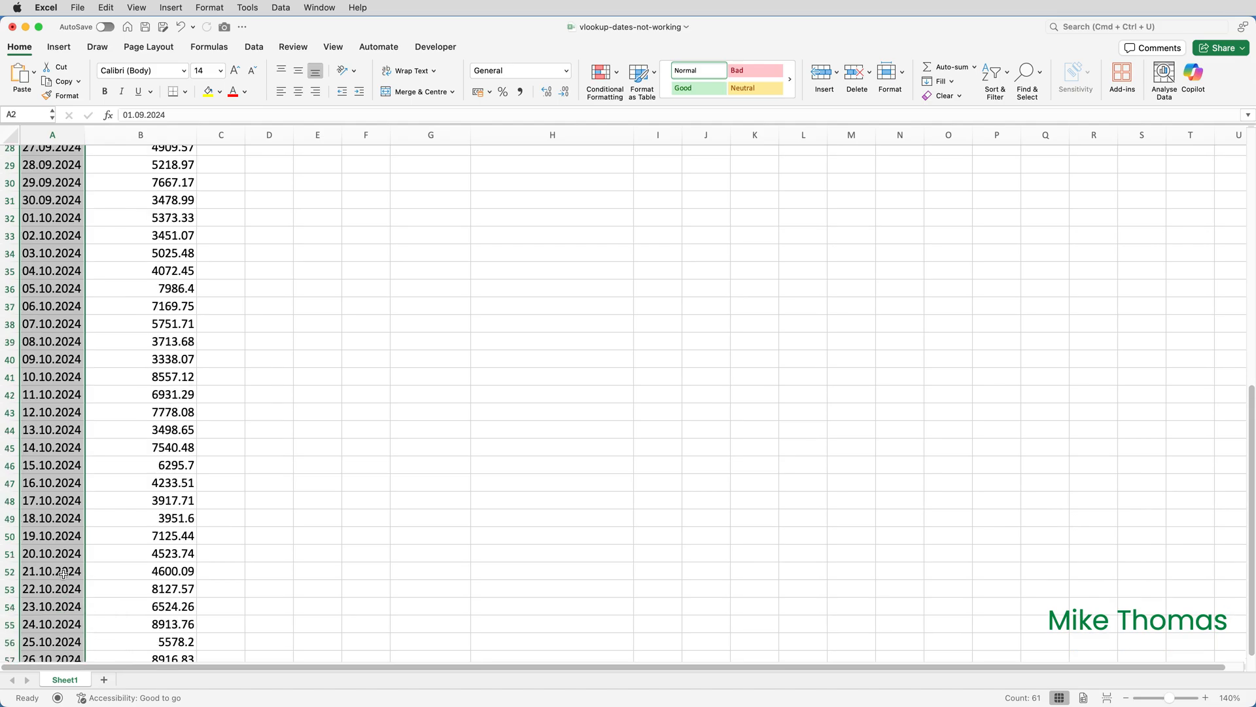
pyautogui.scroll(3)
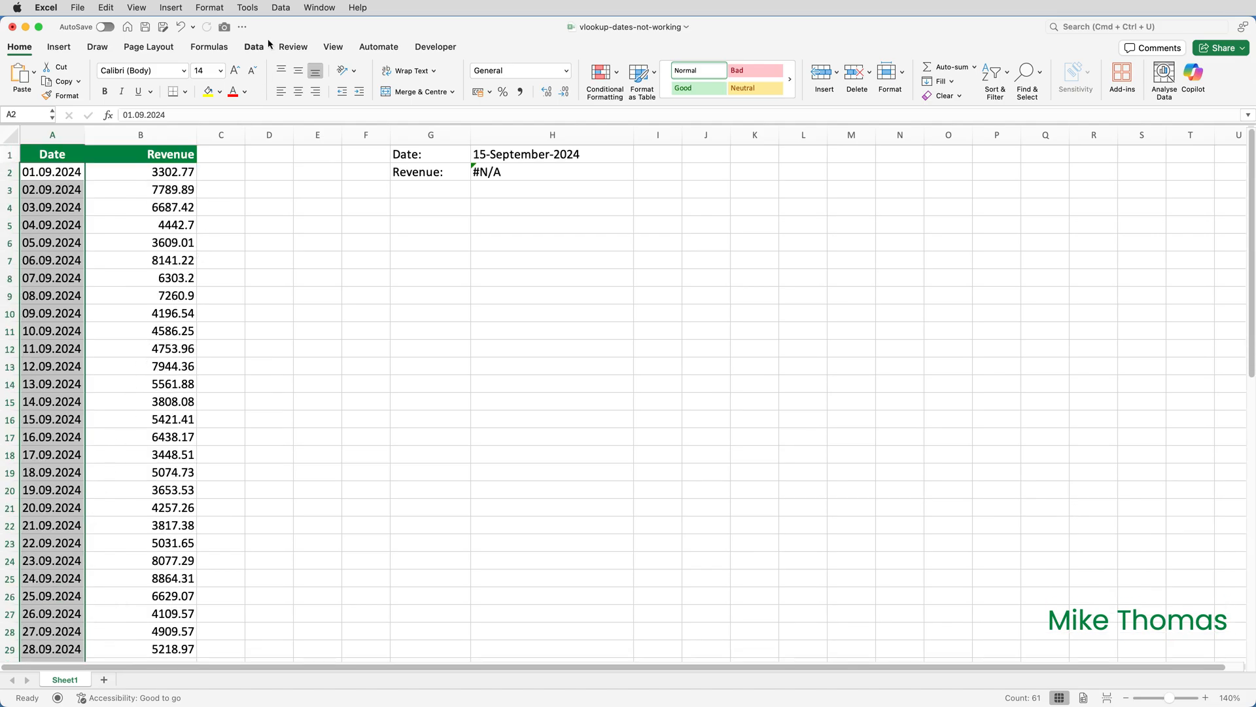
pyautogui.click(253, 47)
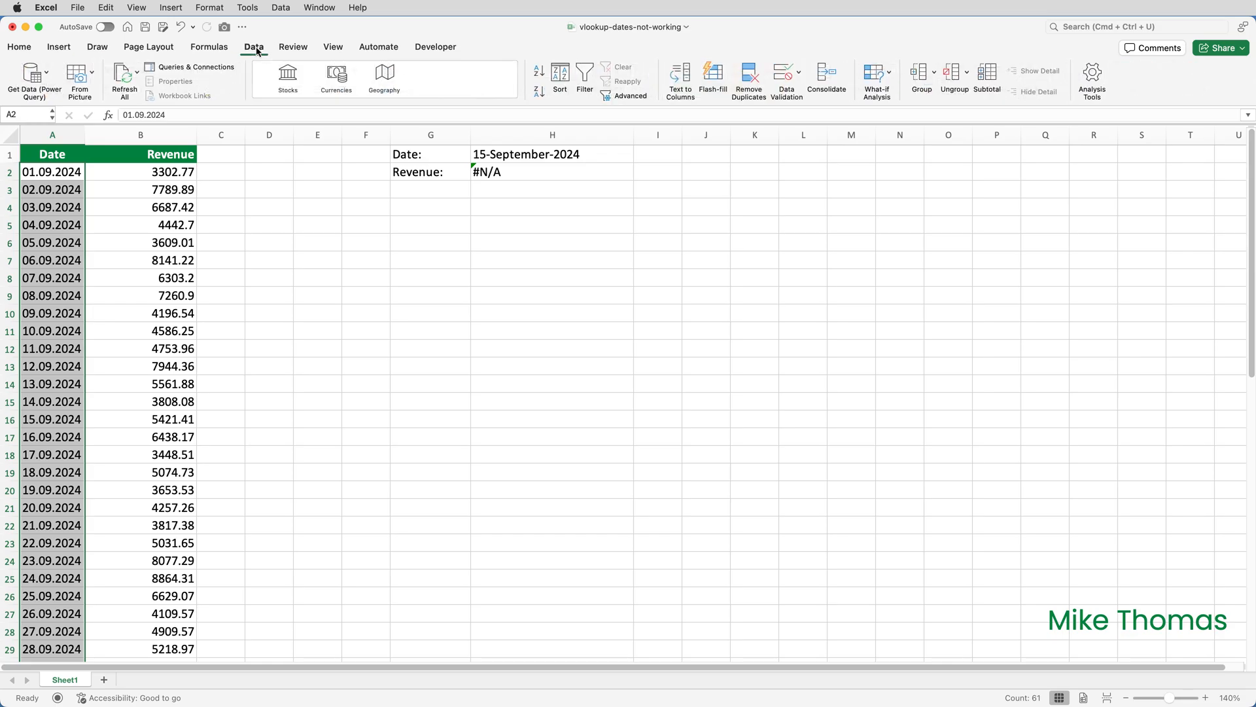
pyautogui.moveTo(549, 90)
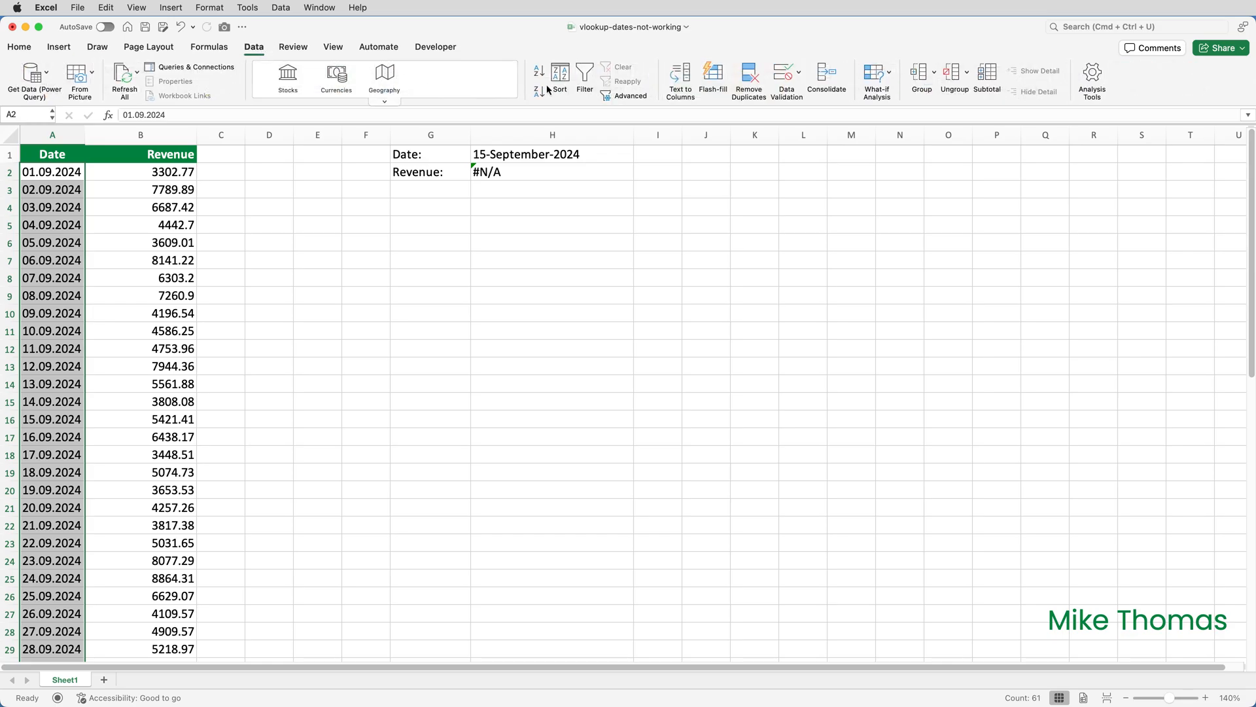
# Start Text to Columns on the dates and clear the Tab delimiter so each date stays whole
pyautogui.click(680, 79)
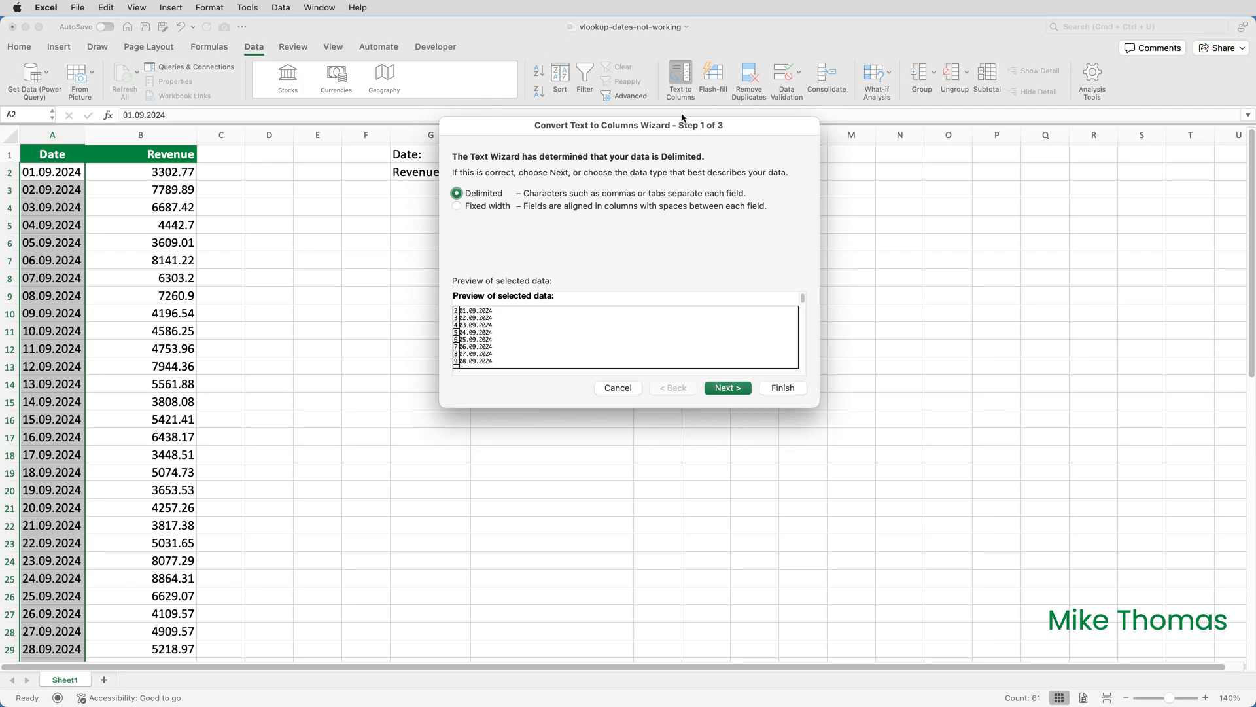
pyautogui.moveTo(726, 388)
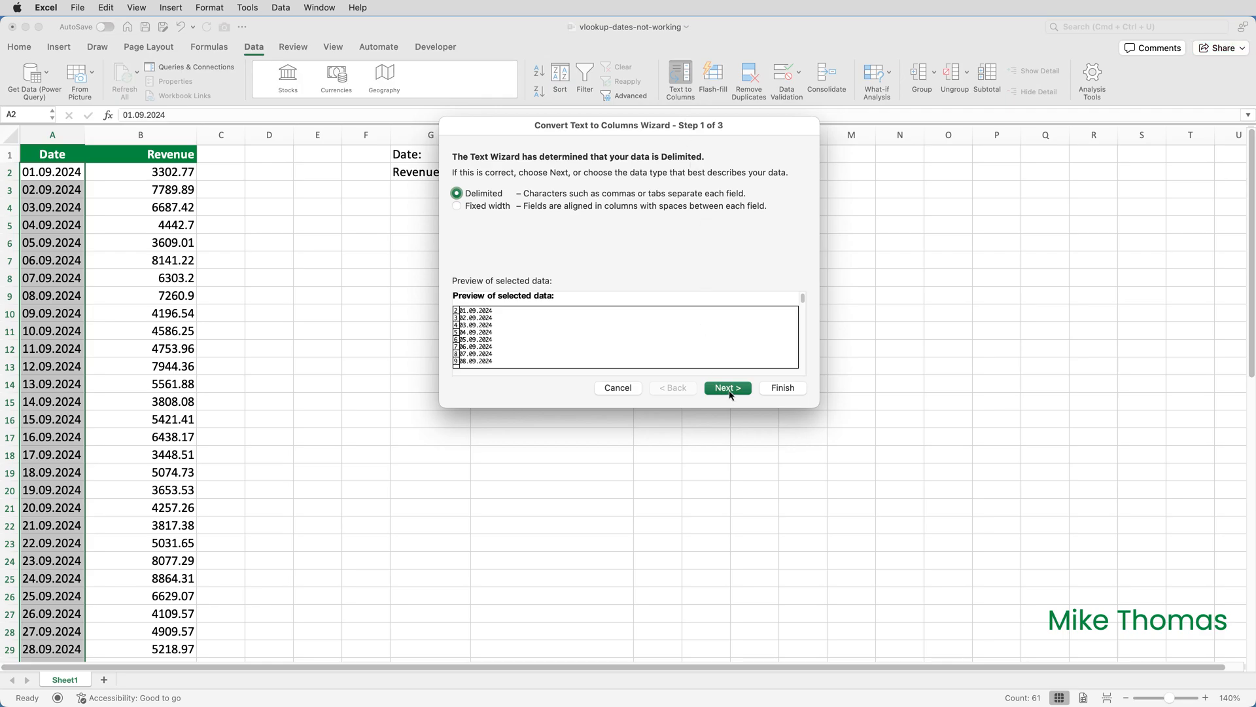
pyautogui.click(725, 388)
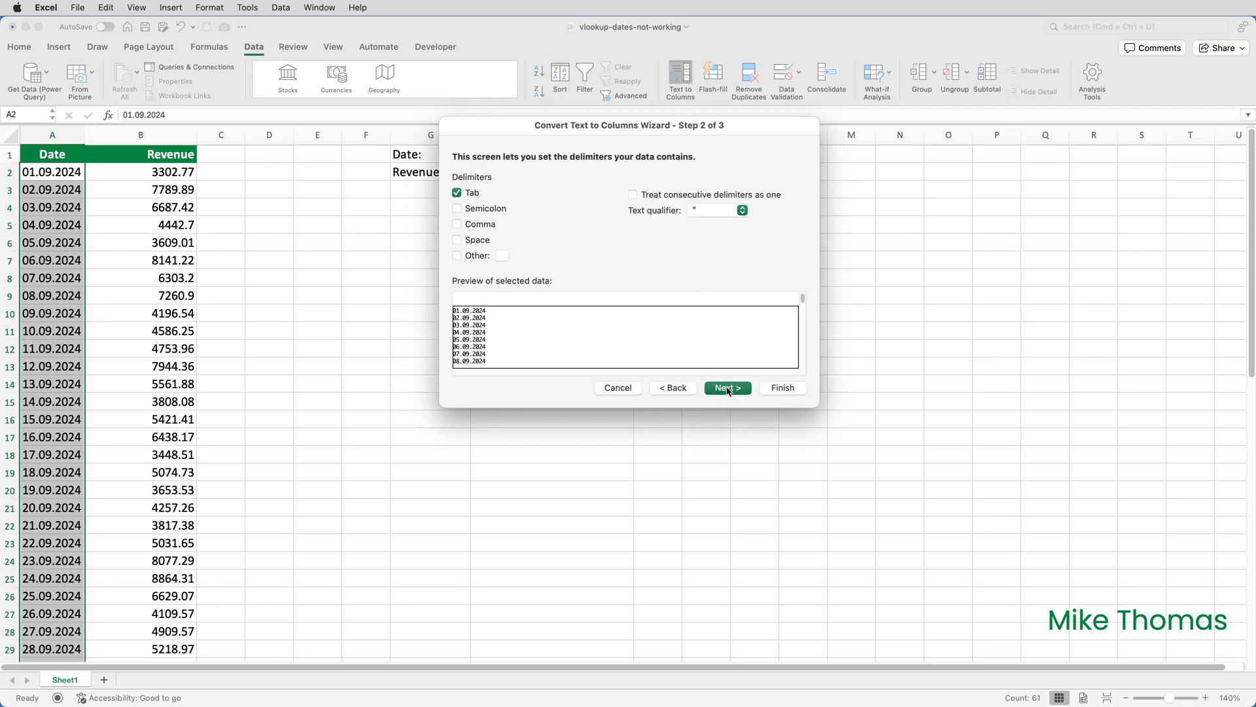
pyautogui.moveTo(660, 326)
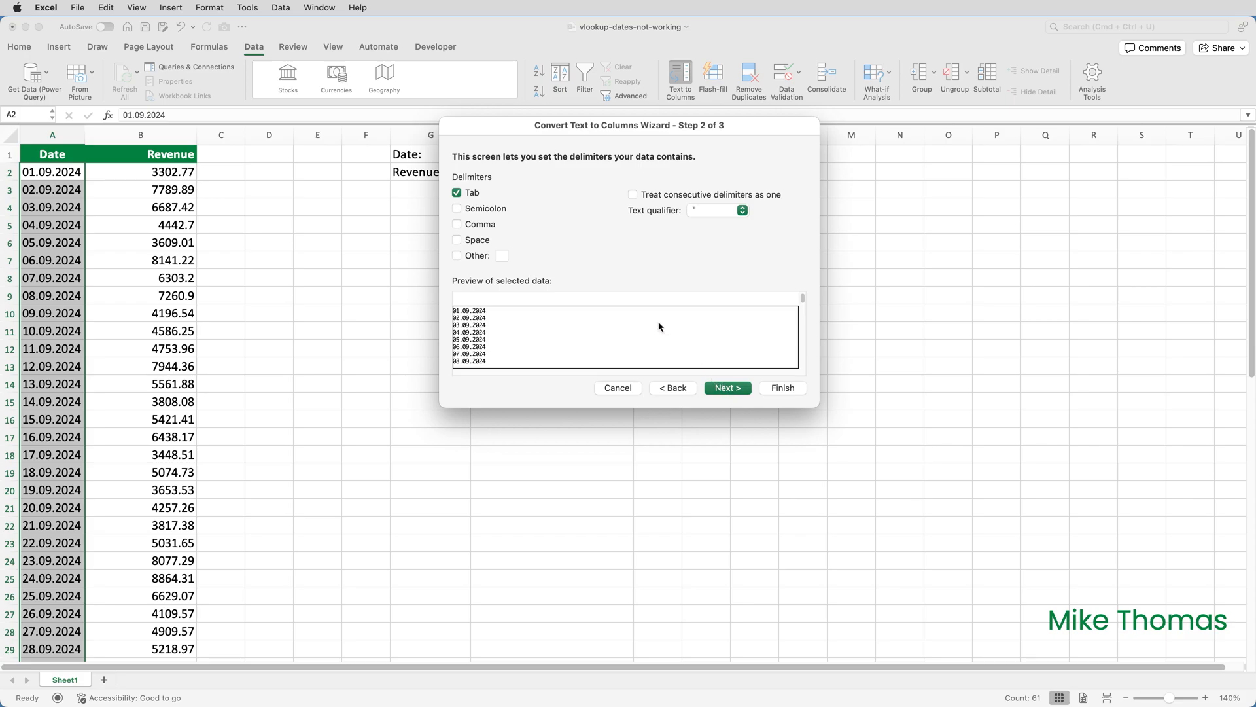
pyautogui.click(457, 192)
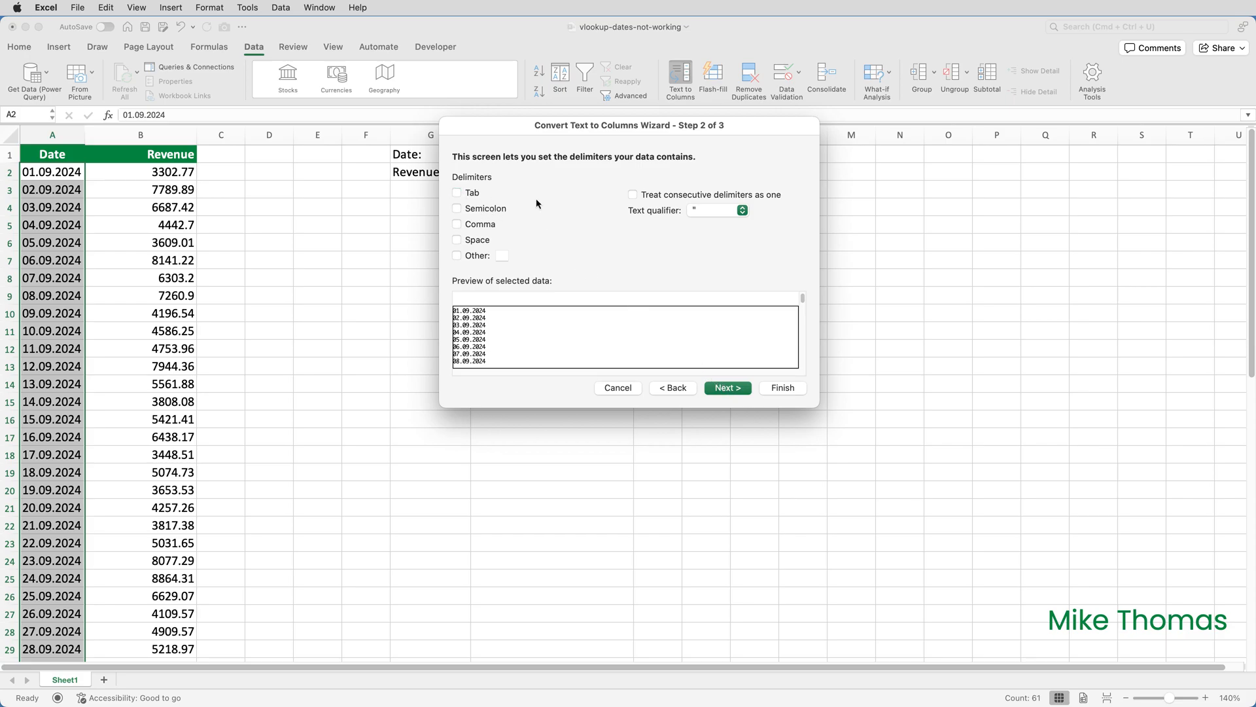
# Set the column data format to Date (DMY) and finish, converting column A to real dates
pyautogui.click(725, 388)
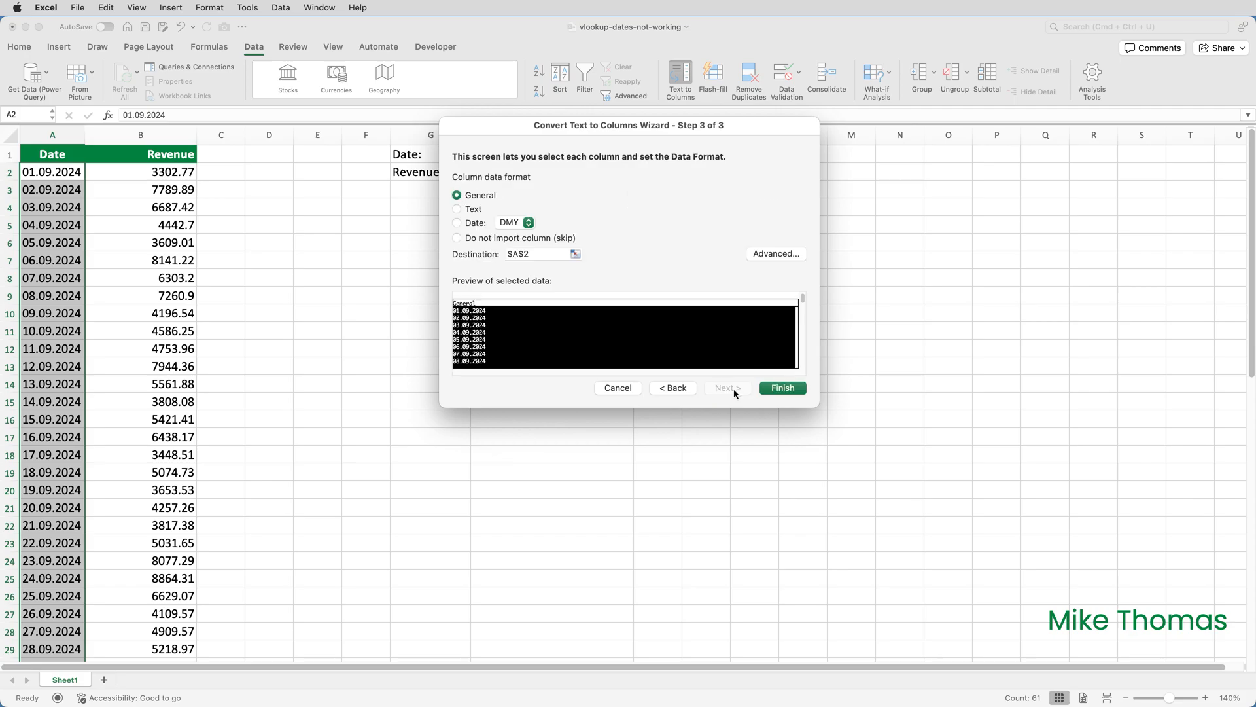
pyautogui.moveTo(560, 258)
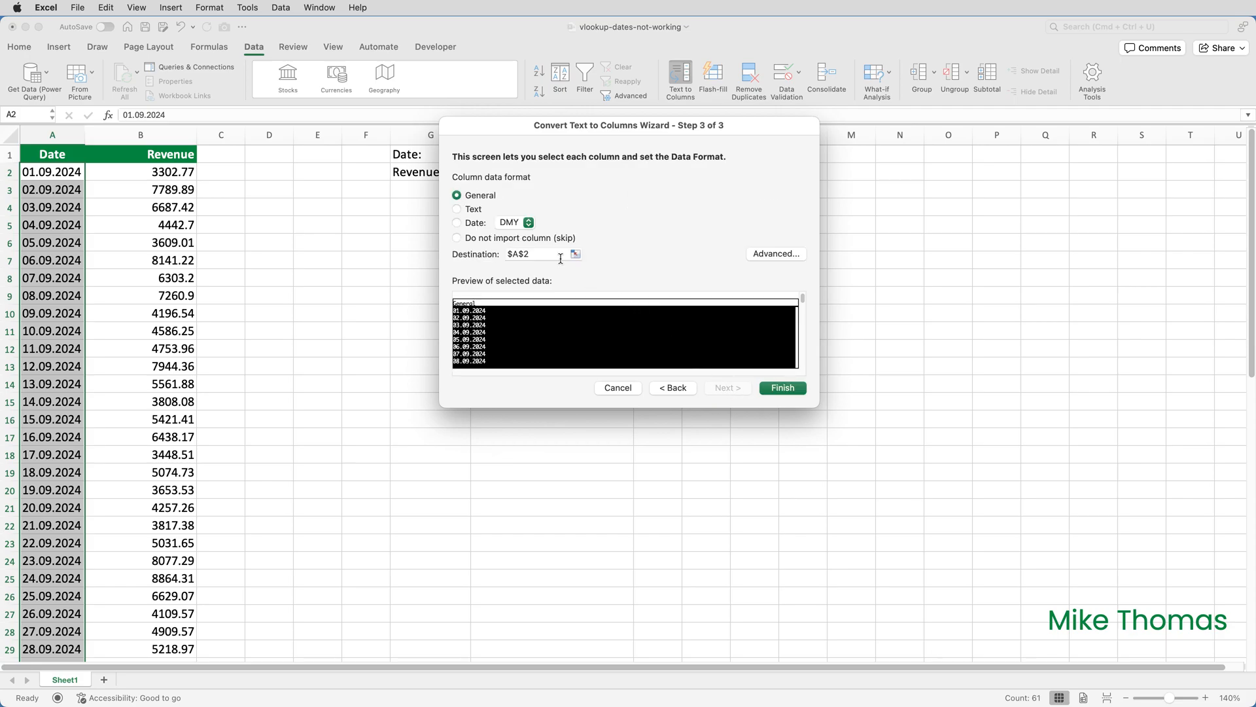
pyautogui.moveTo(474, 228)
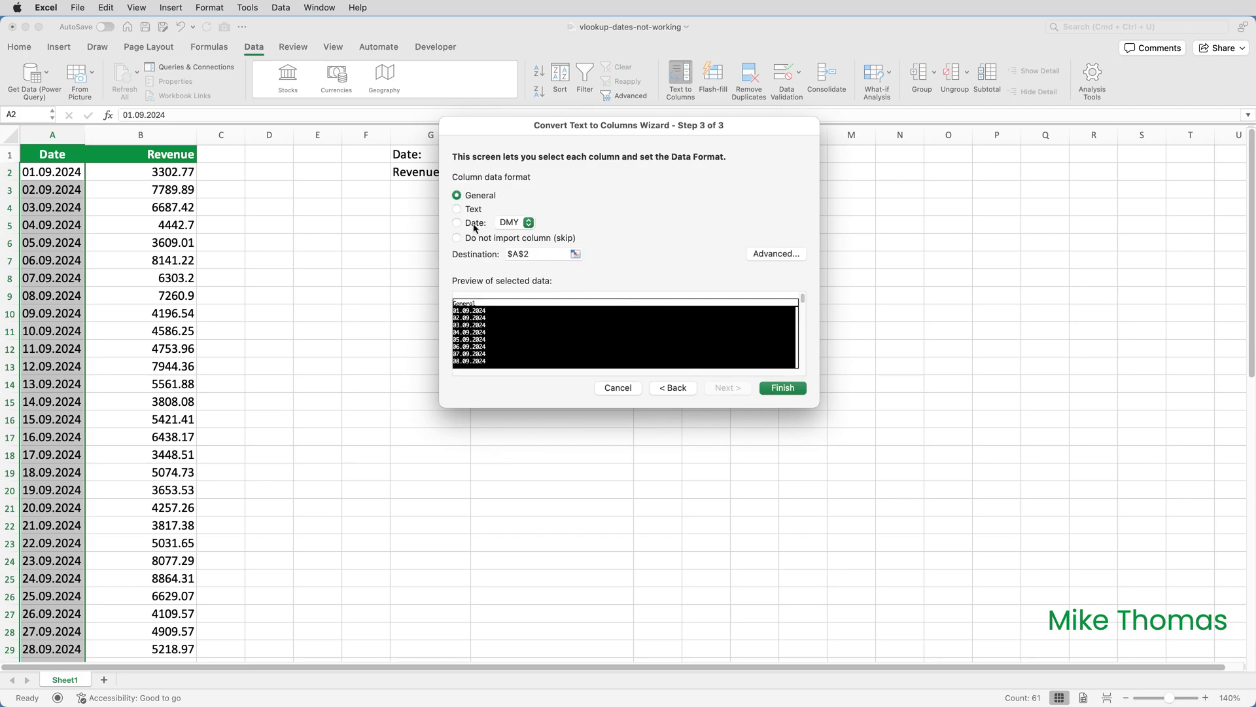
pyautogui.click(457, 223)
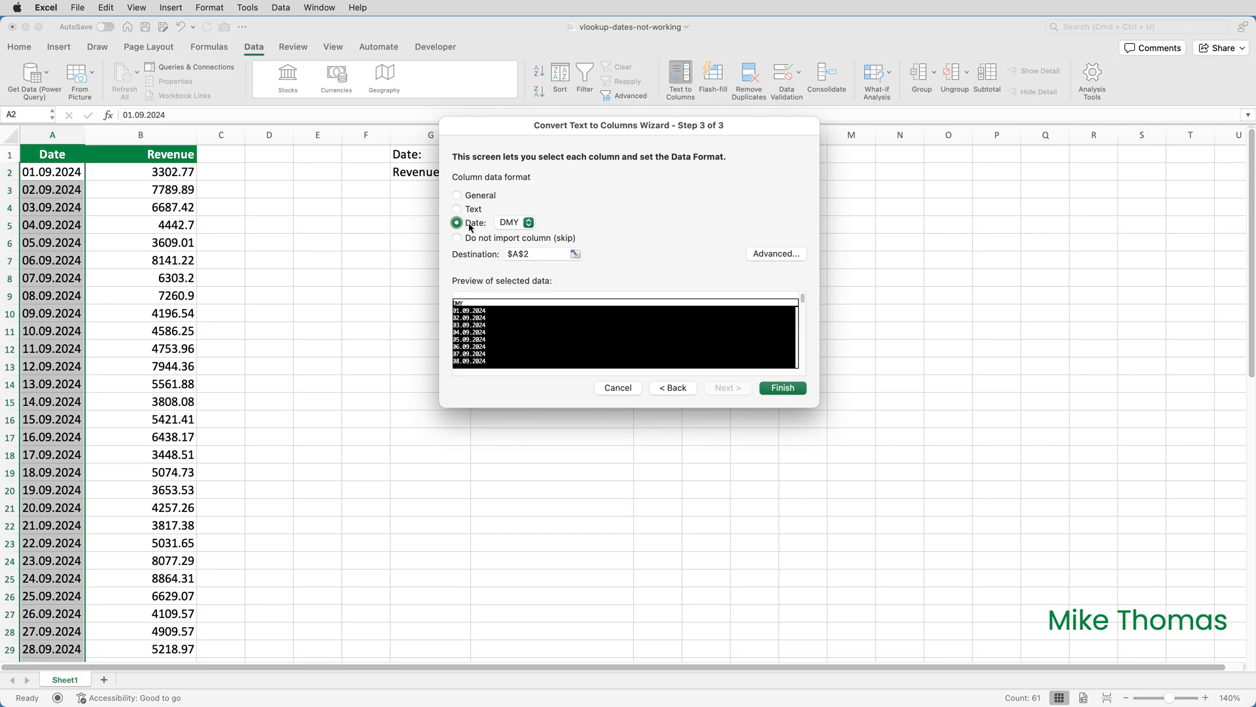
pyautogui.moveTo(782, 388)
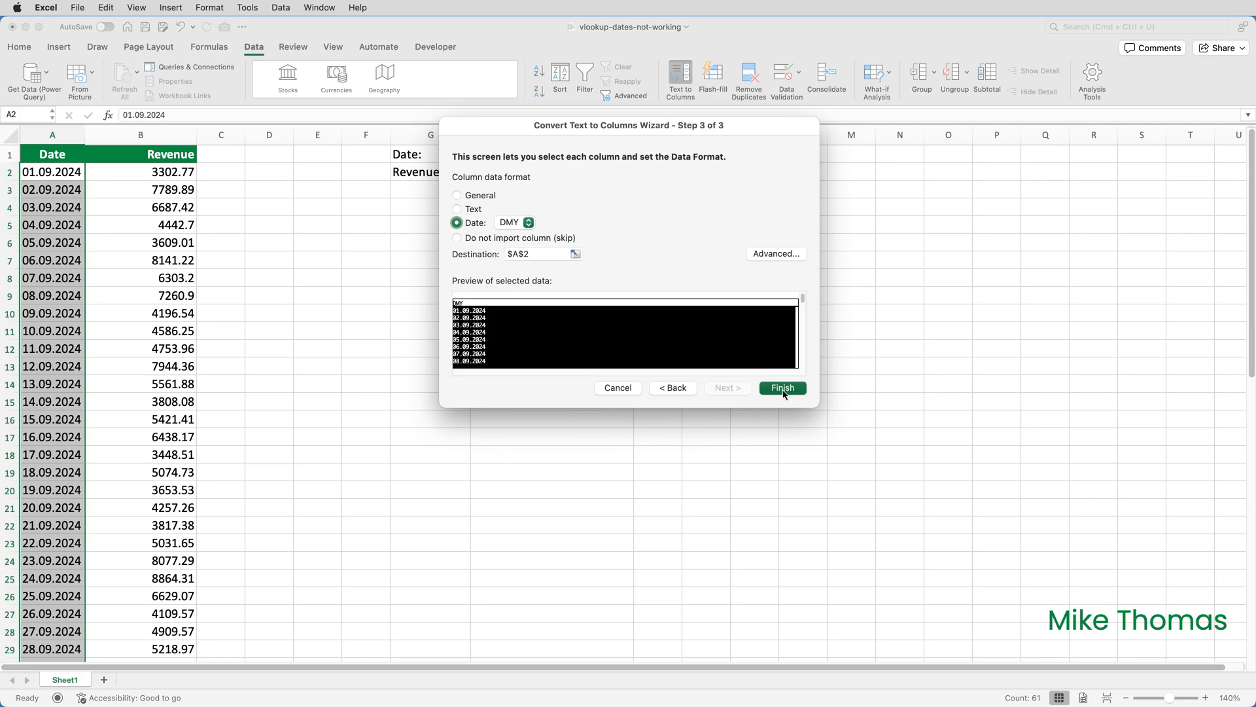
pyautogui.click(782, 387)
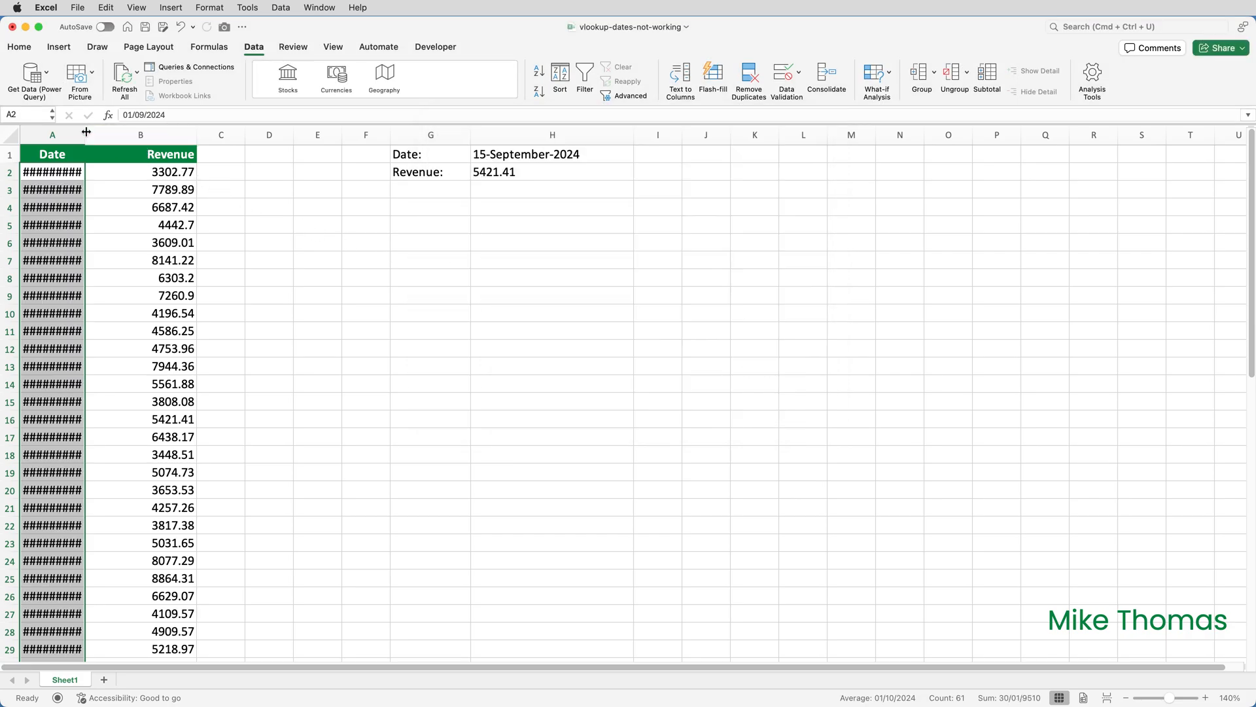